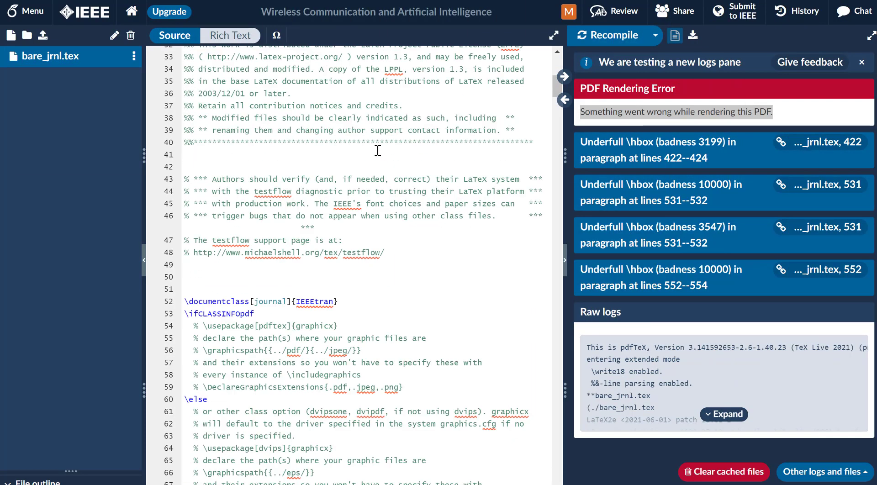
- Scroll down through bare_jrnl.tex while IDM's download prompt for output.pdf appears
scroll(down, 3)
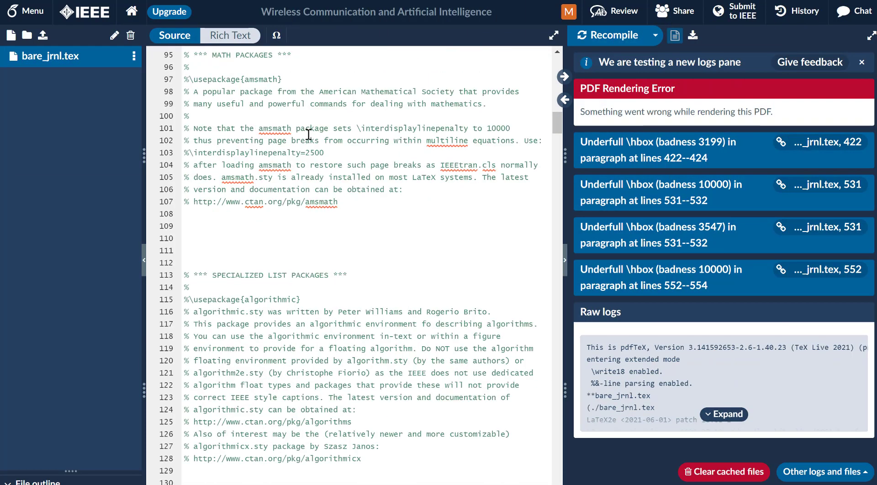
scroll(down, 3)
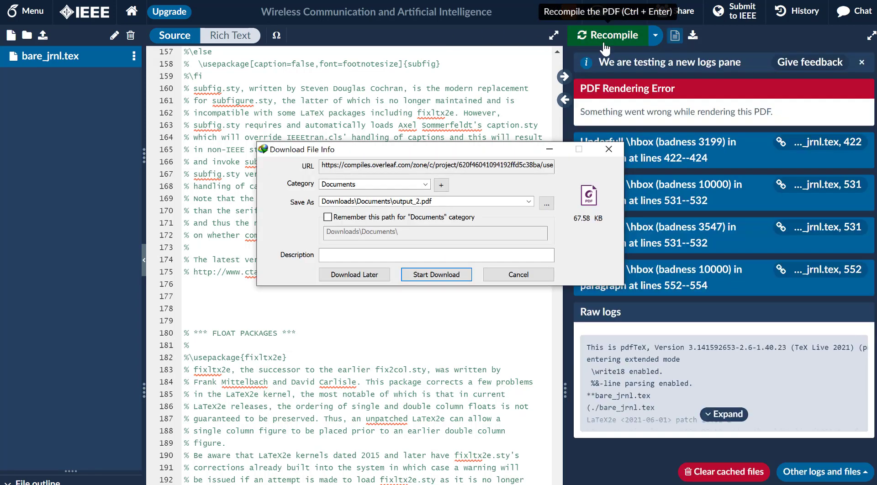
- Cancel IDM's output.pdf download and acknowledge the cancellation notice
click(517, 274)
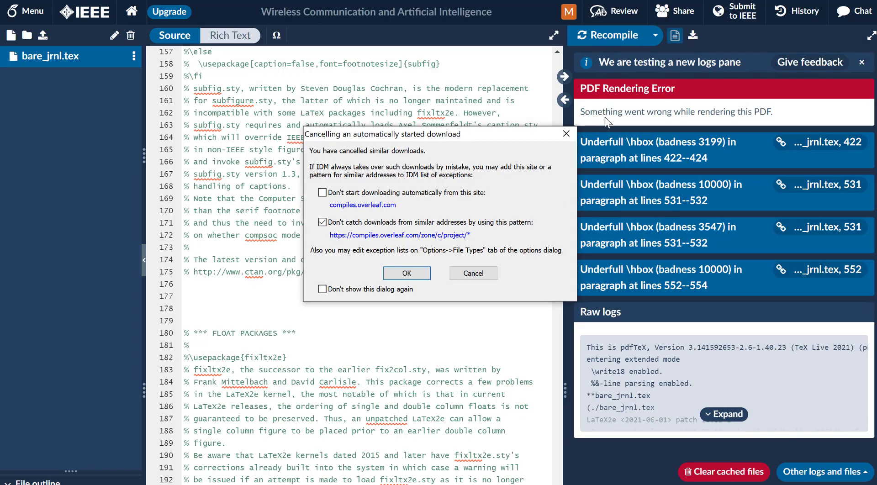
click(407, 273)
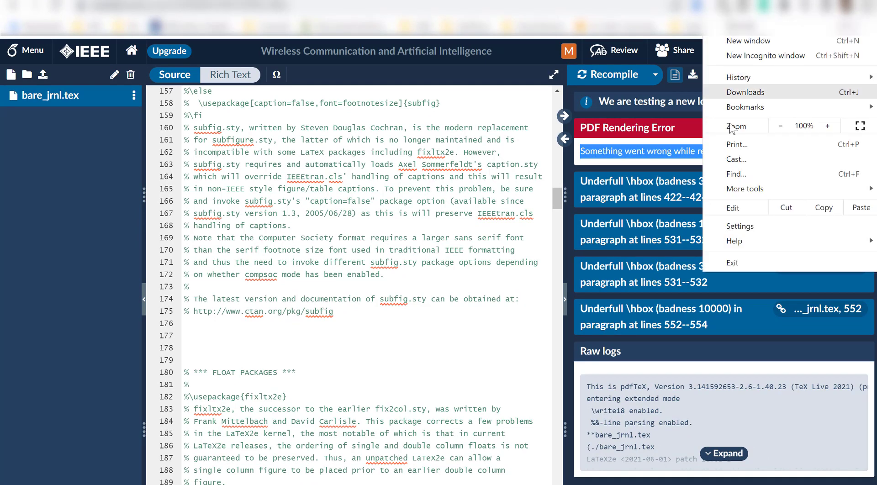
- Clear Chrome's browsing data under Privacy and security, then return to the Overleaf project
click(740, 226)
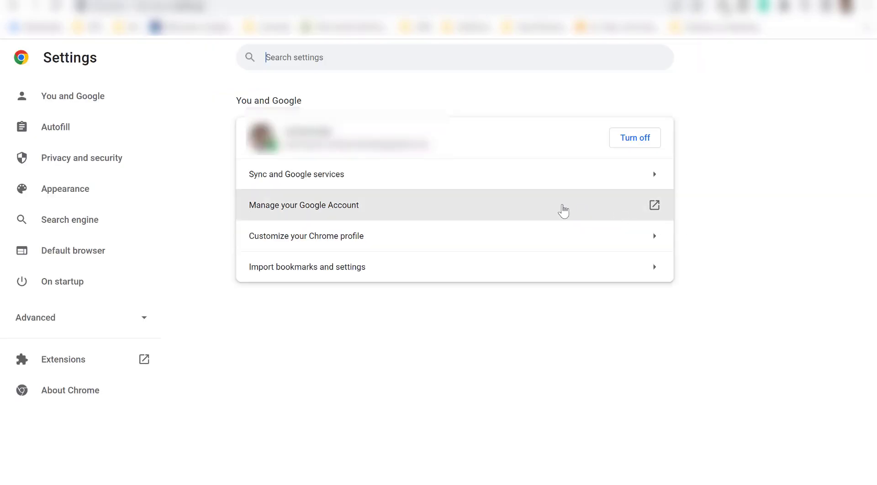
mouse_move(62, 157)
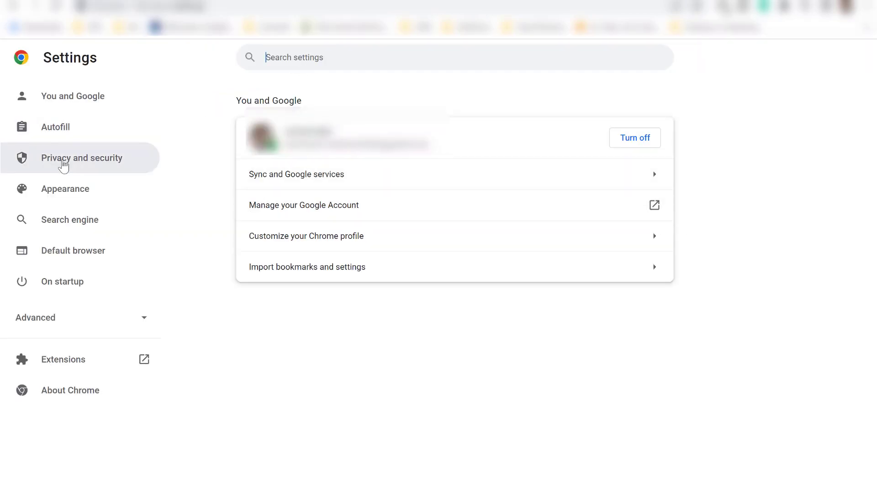
click(82, 158)
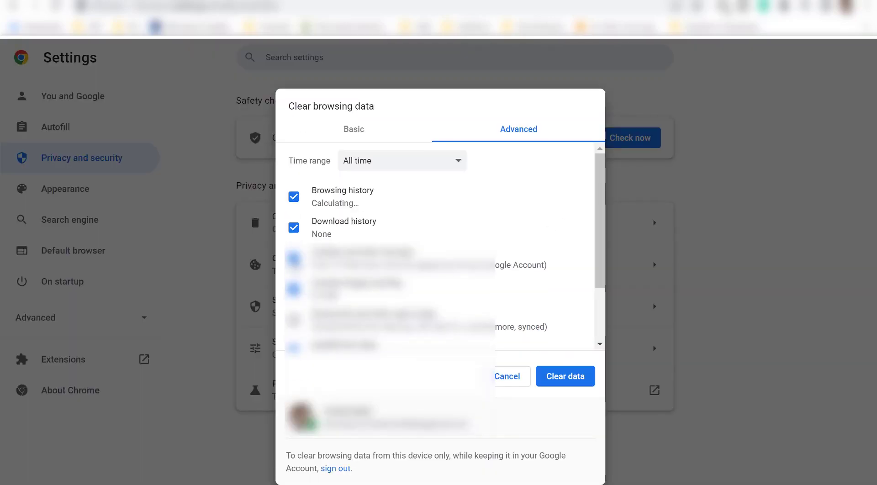
scroll(down, 3)
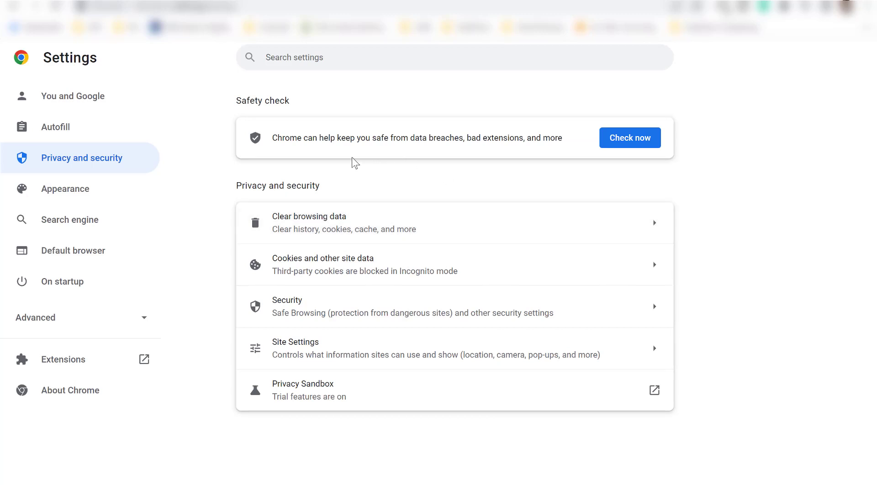
click(323, 264)
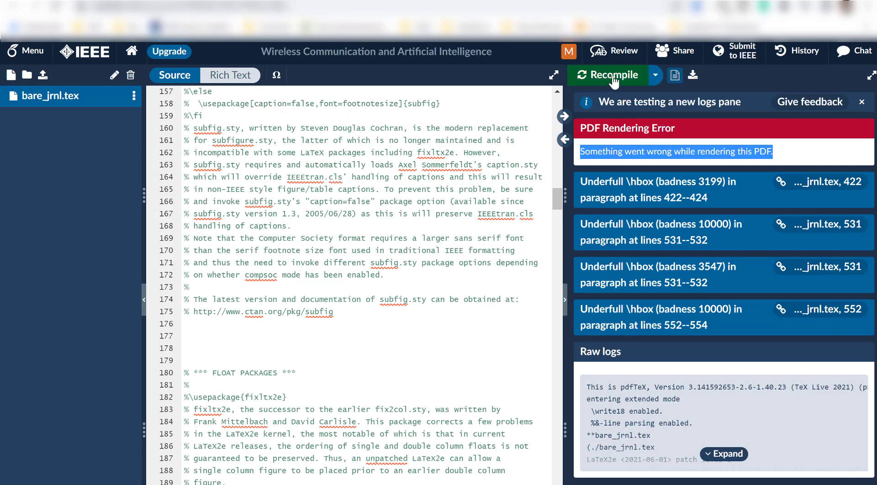
- Recompile the project, which now fails with a server error
click(607, 75)
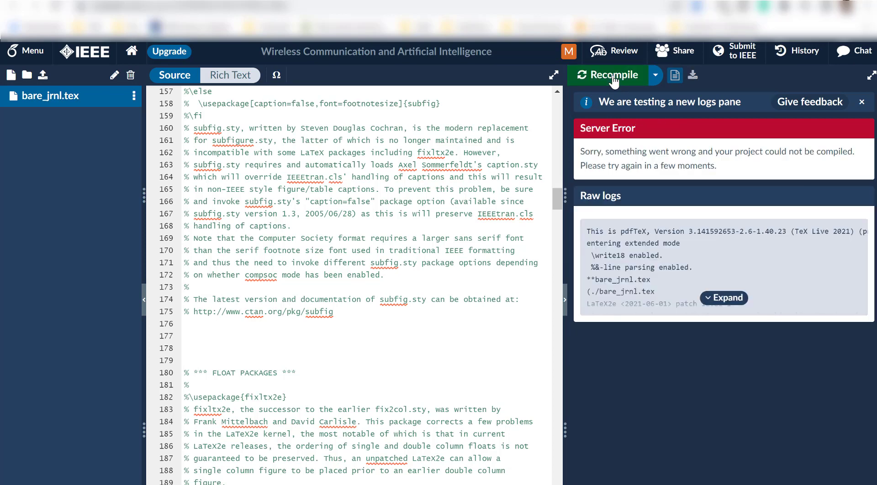
mouse_move(614, 74)
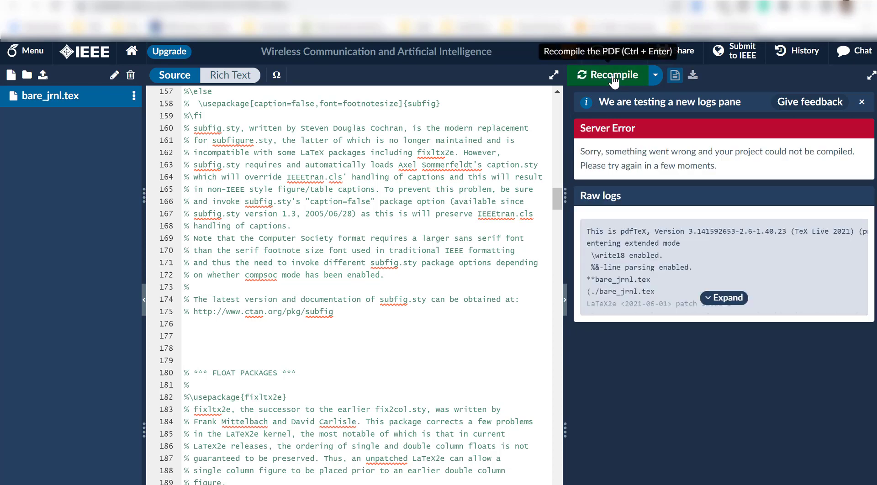
mouse_move(242, 268)
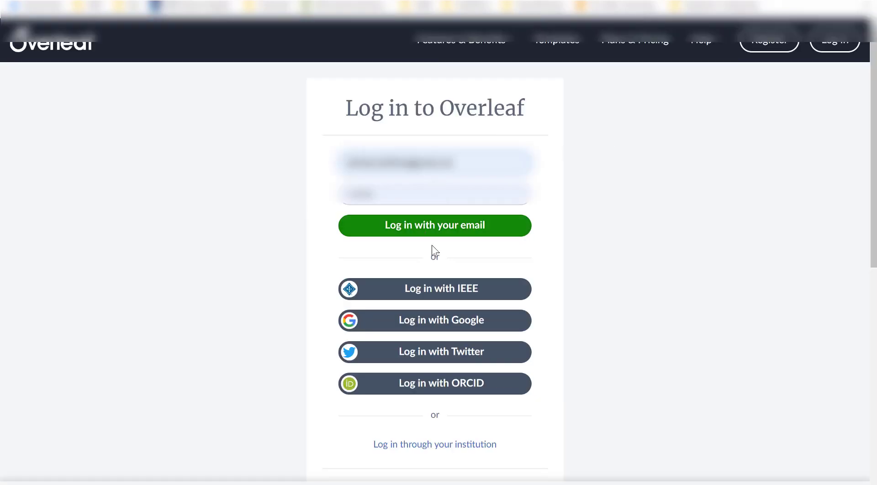
- Log back in with the email account and reopen the bare_jrnl.tex project
click(434, 225)
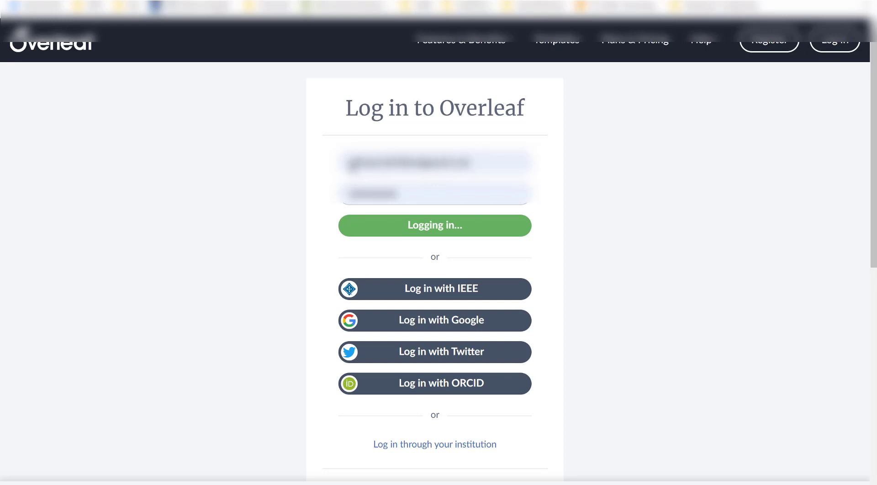
click(435, 225)
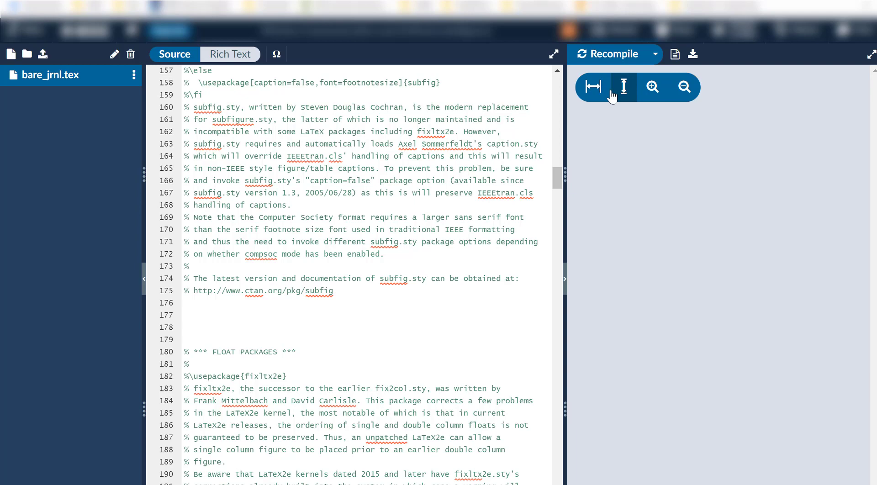
- Recompile, cancel IDM's output.pdf download, then launch Internet Download Manager from Start search 'idm'
click(693, 54)
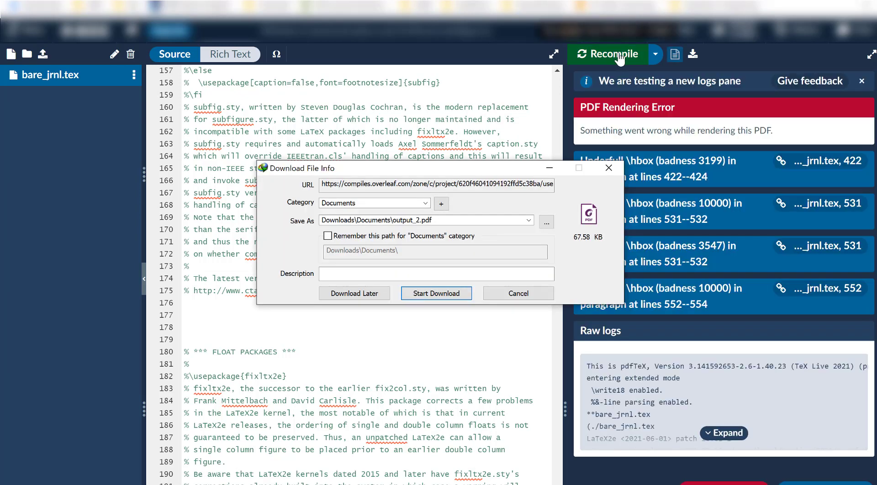
click(518, 293)
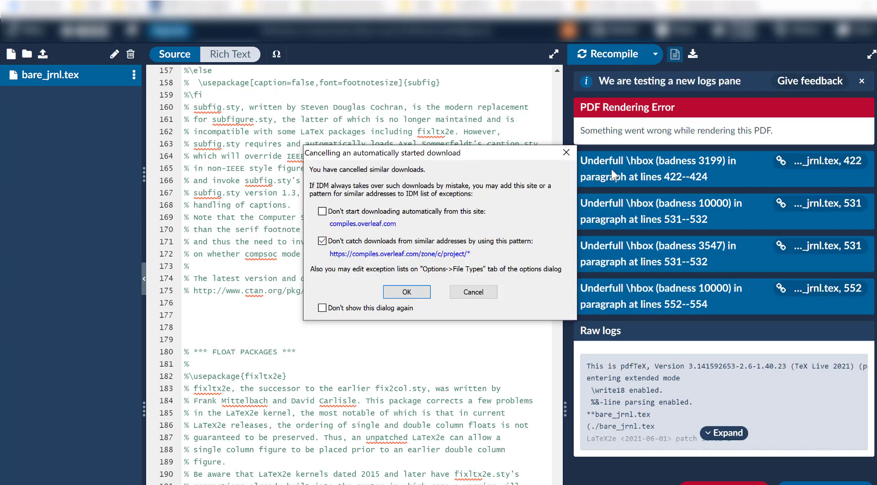
click(406, 292)
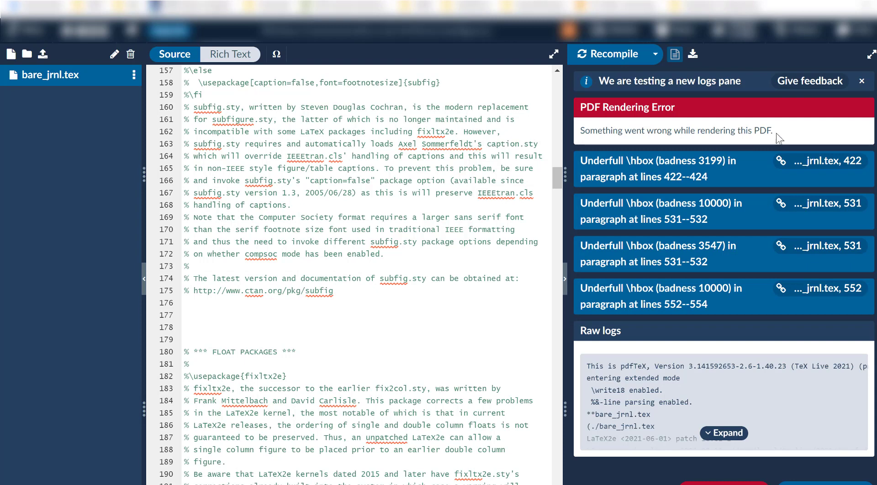
triple_click(675, 130)
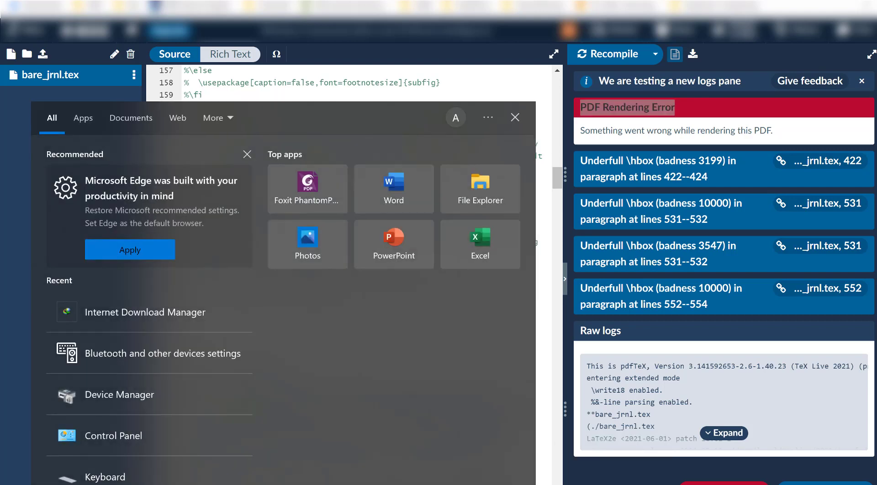
text(idm)
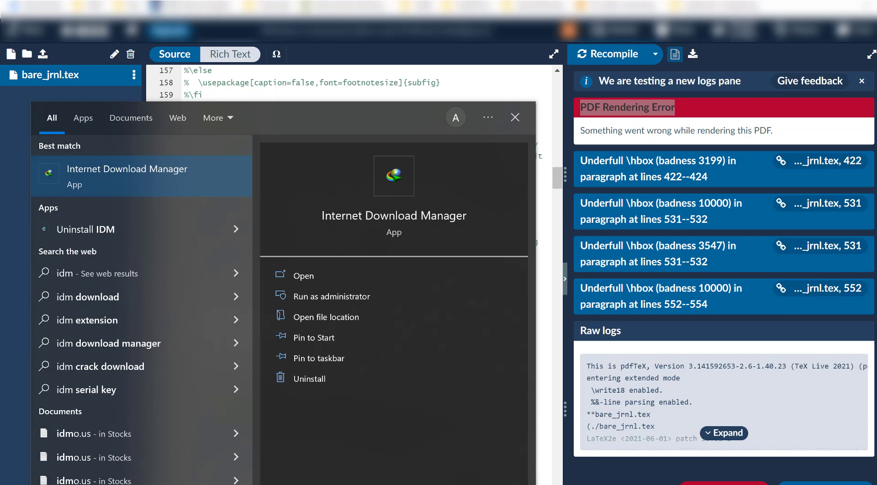
click(304, 276)
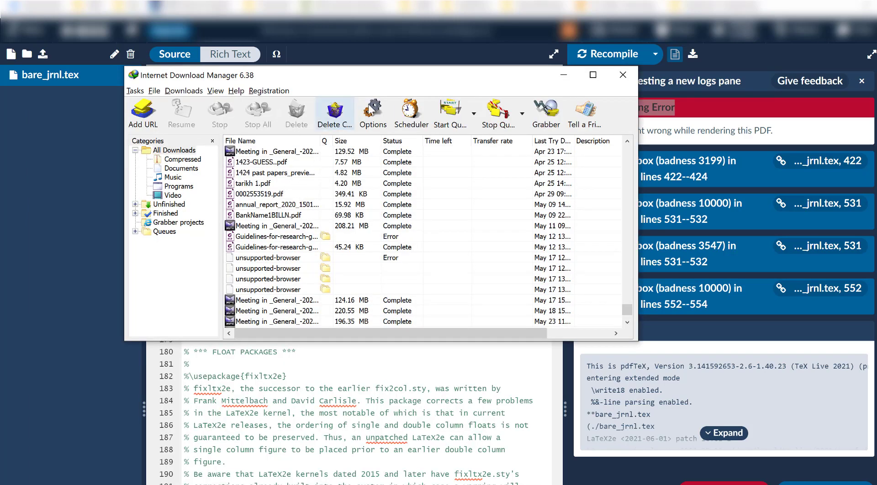
- Enable 'Don't capture downloads from web-players automatically' in IDM's download panel options
click(371, 112)
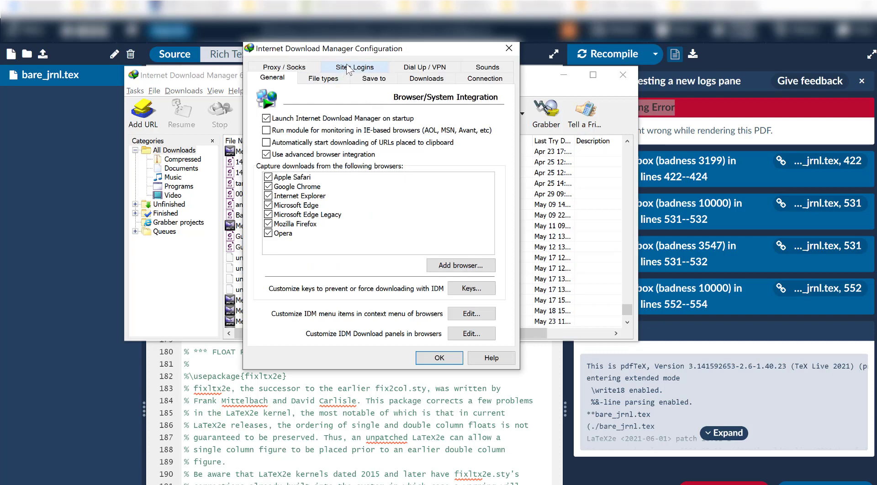
mouse_move(329, 188)
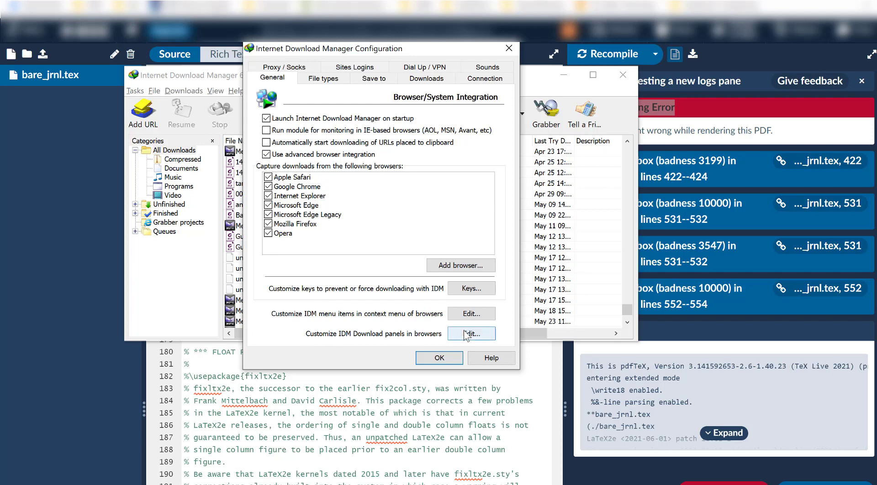
click(471, 333)
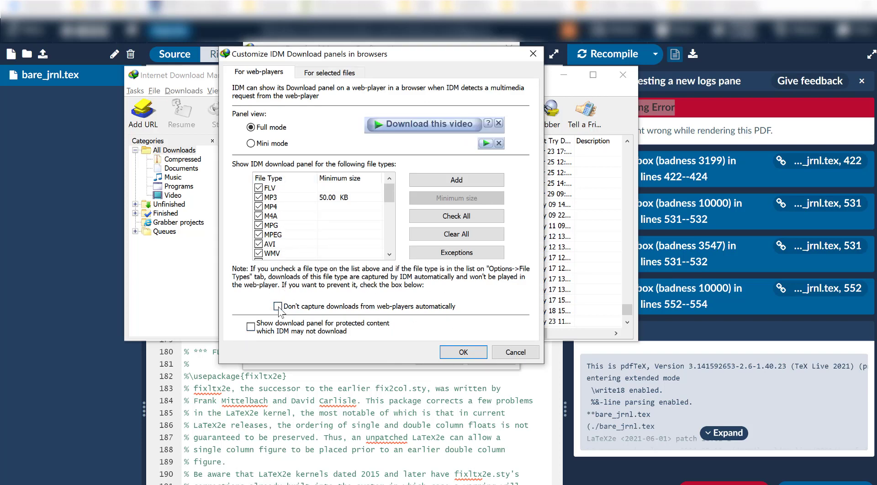
click(279, 307)
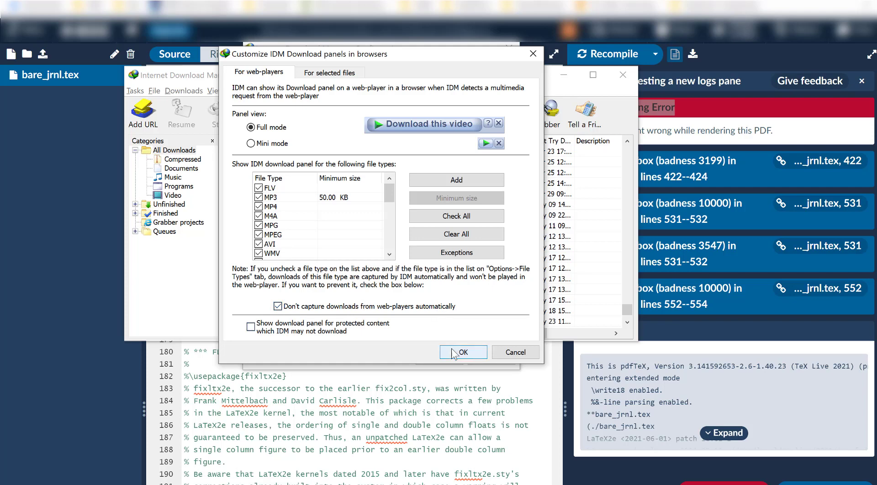
click(462, 352)
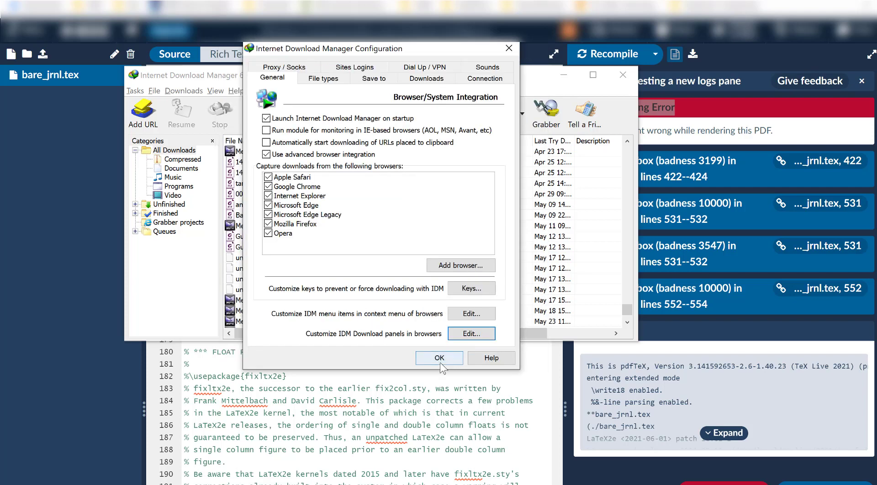
click(439, 357)
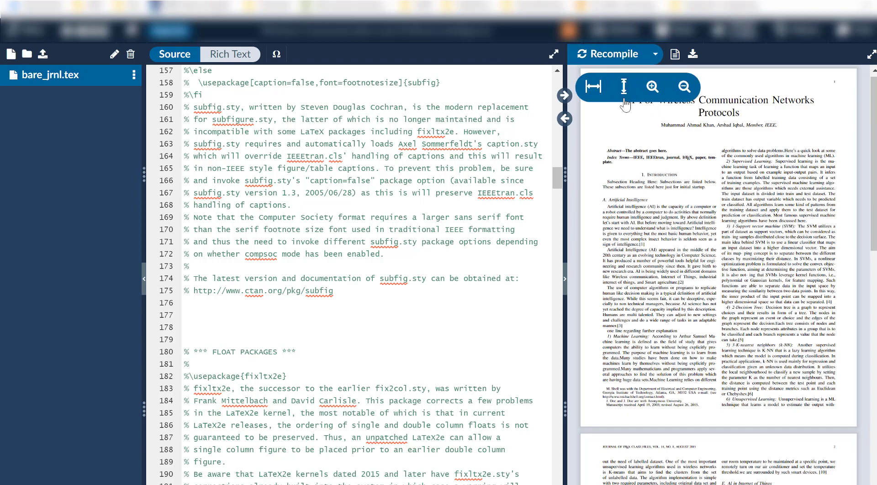
- Scroll the 'AI For Wireless Communication Networks Protocols' PDF preview to its second page
scroll(down, 3)
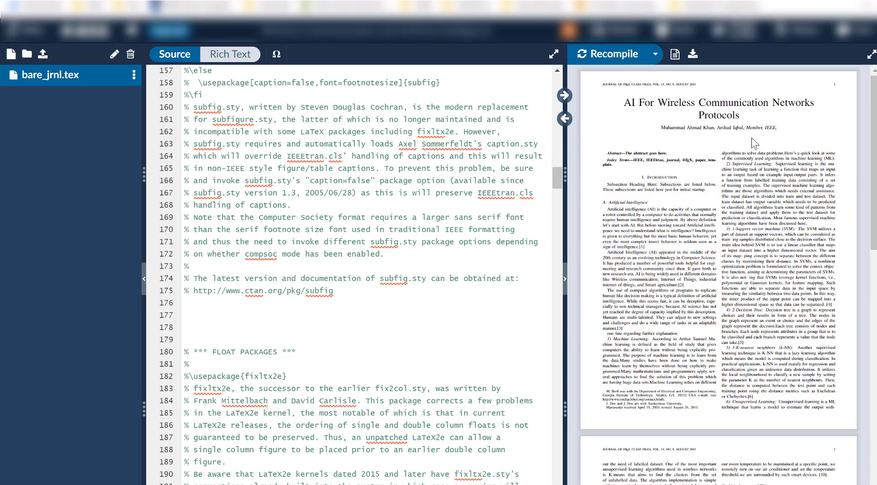
scroll(down, 3)
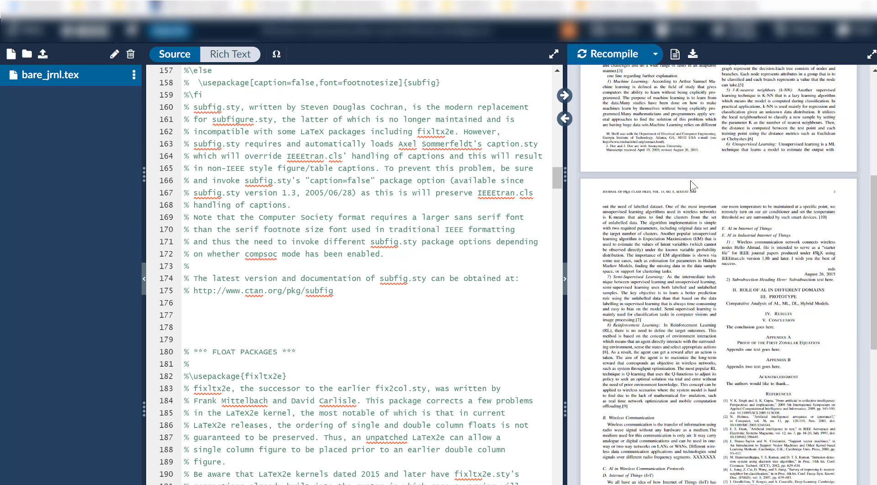